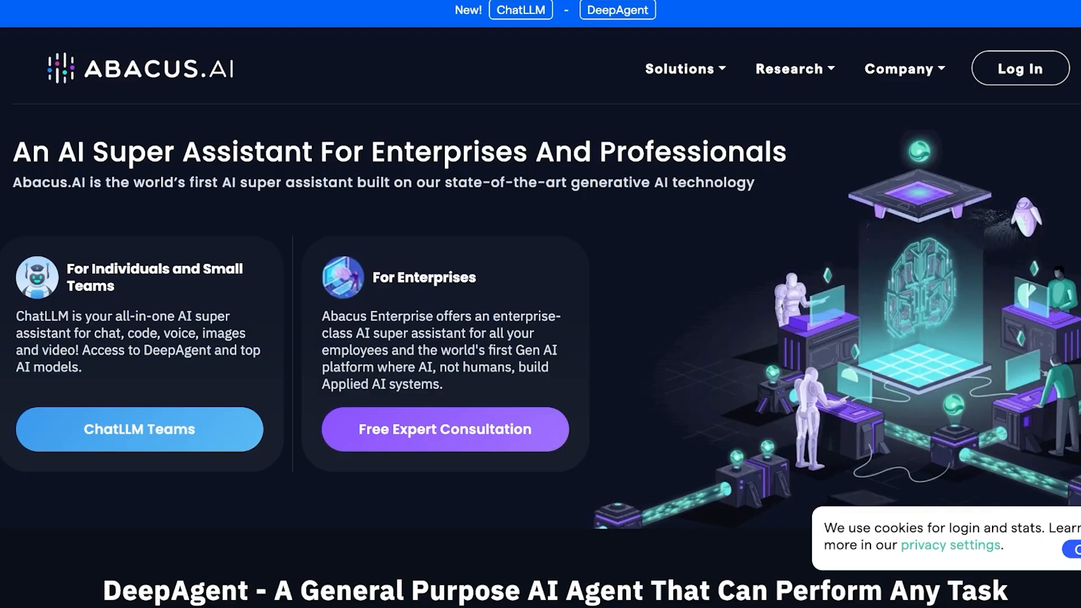
Scroll the Abacus.AI homepage down to the 'DeepAgent - A General Purpose AI Agent' section
scroll(down, 3)
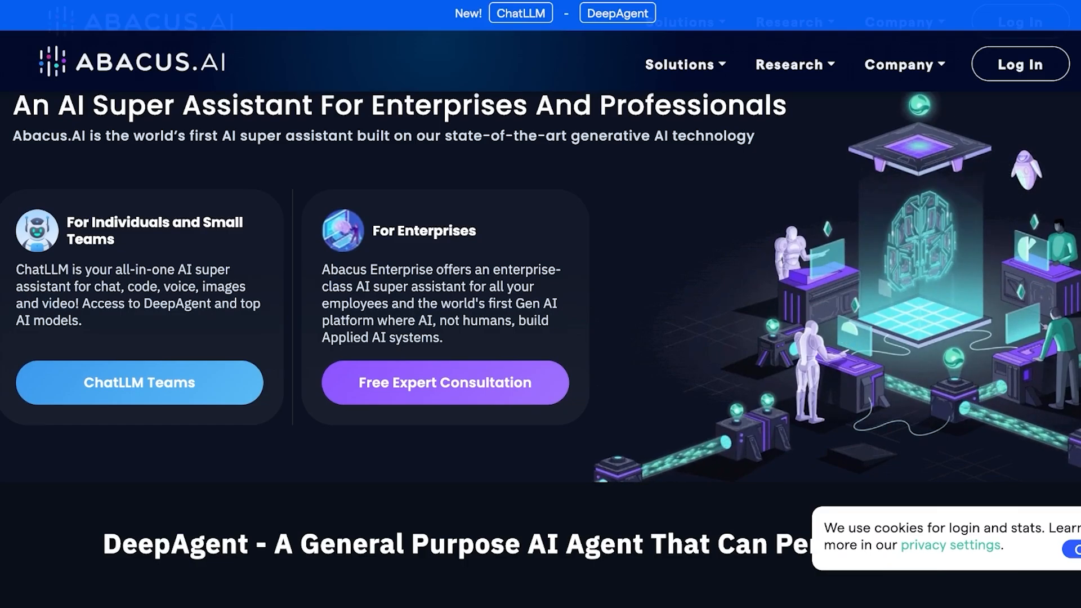
scroll(down, 3)
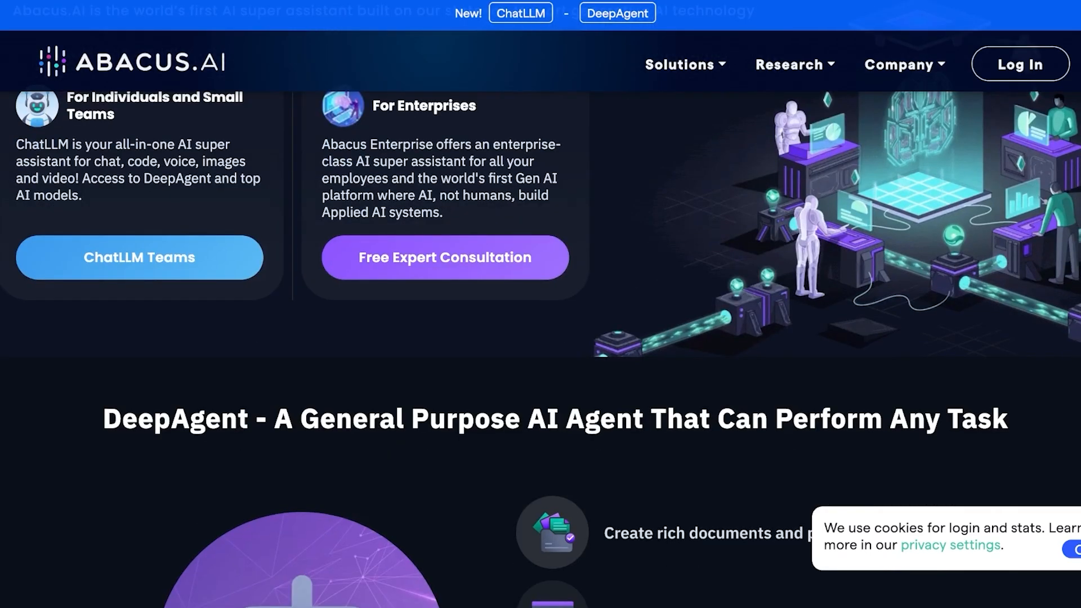
scroll(down, 3)
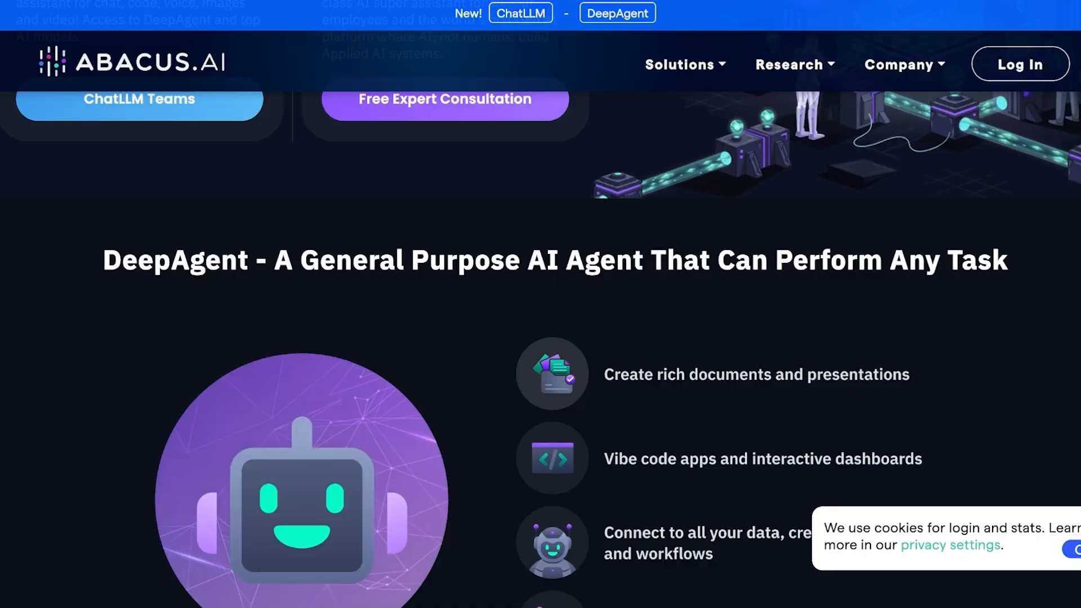
scroll(down, 3)
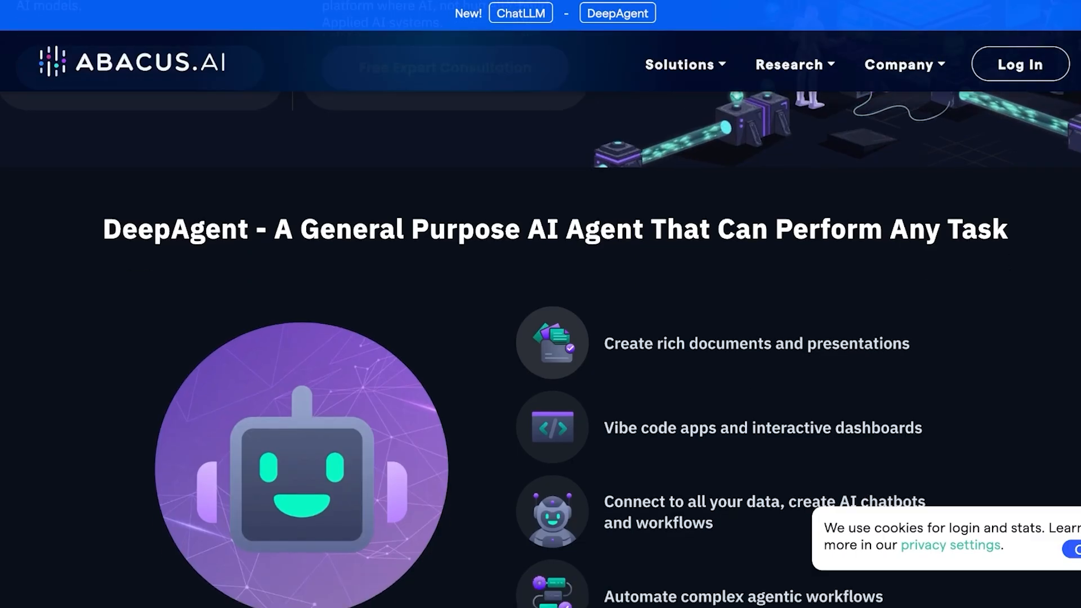
scroll(down, 3)
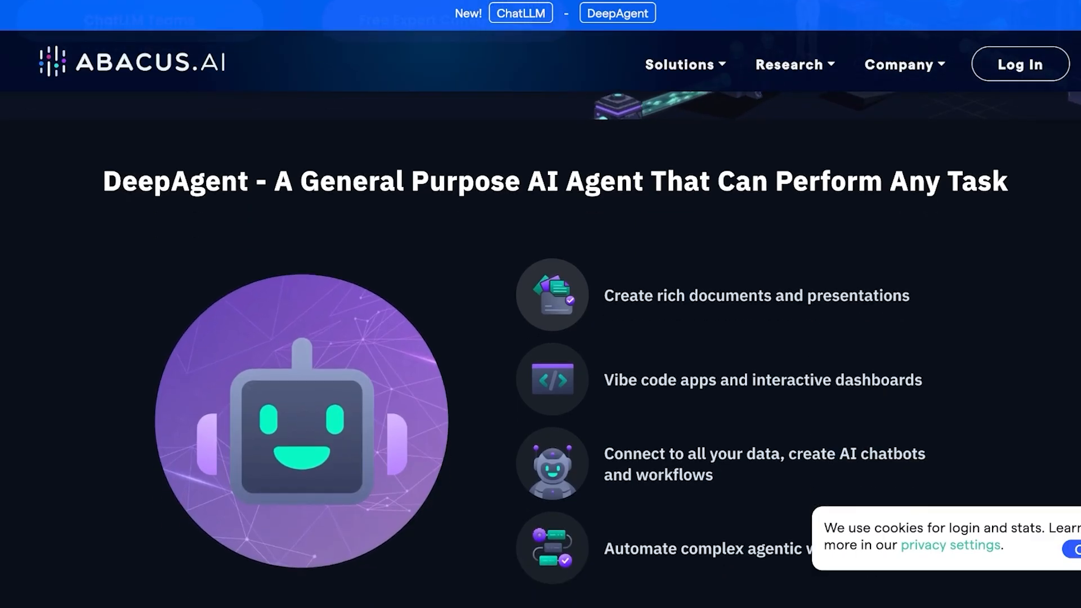
scroll(down, 3)
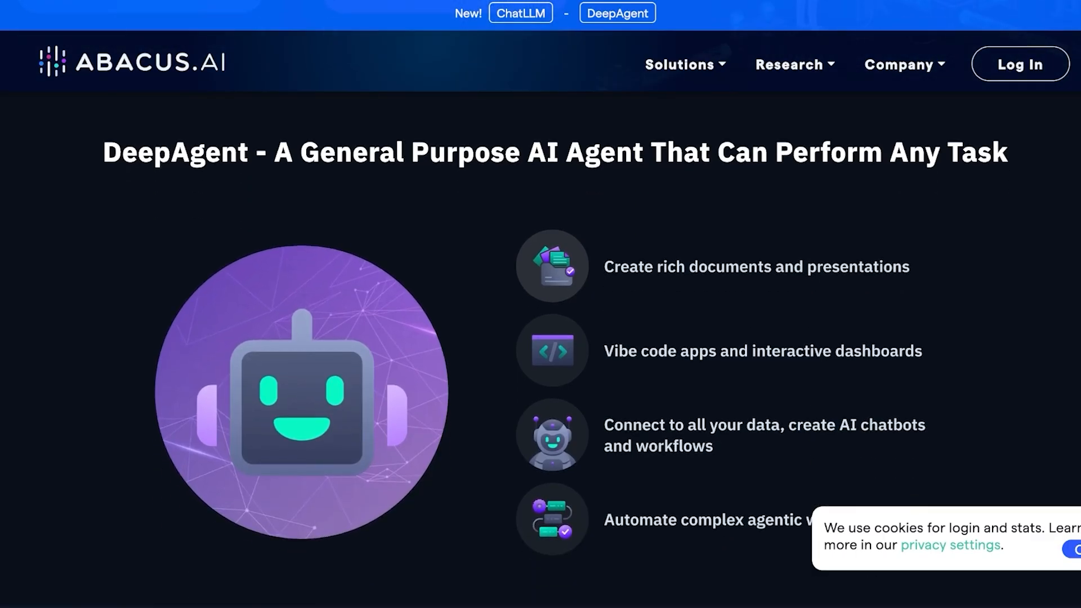
scroll(down, 3)
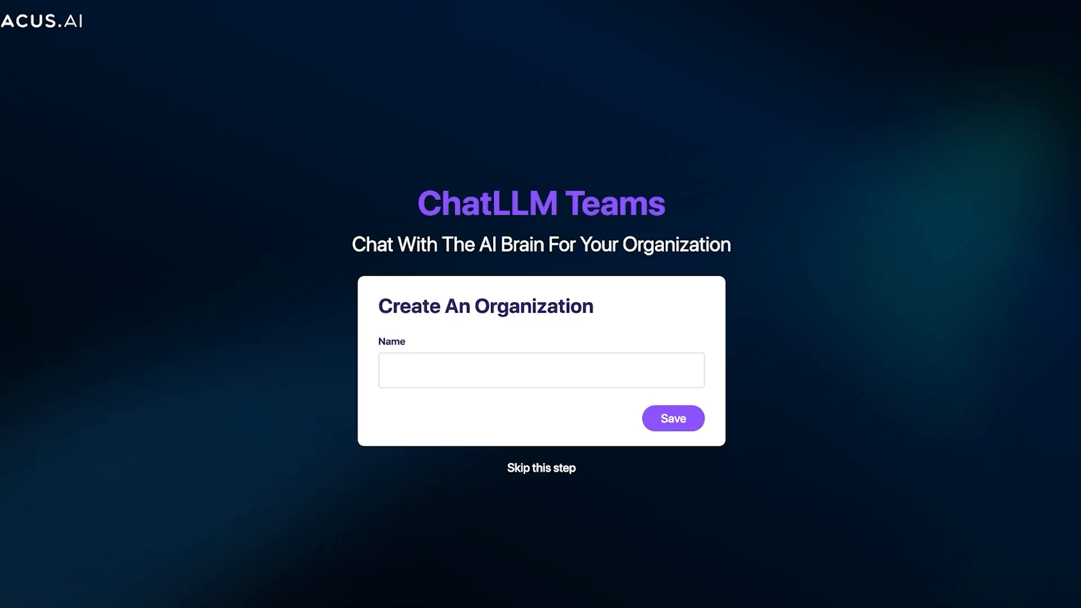
Save a new organization named 'Sp' and confirm the card details to reach the chat workspace
text(Spencer)
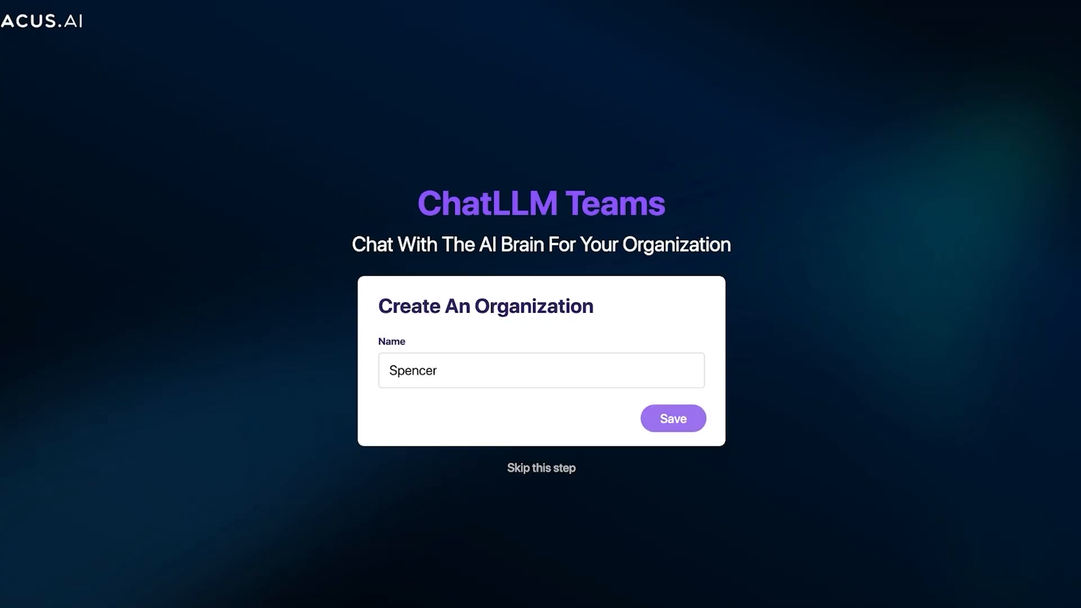
click(672, 418)
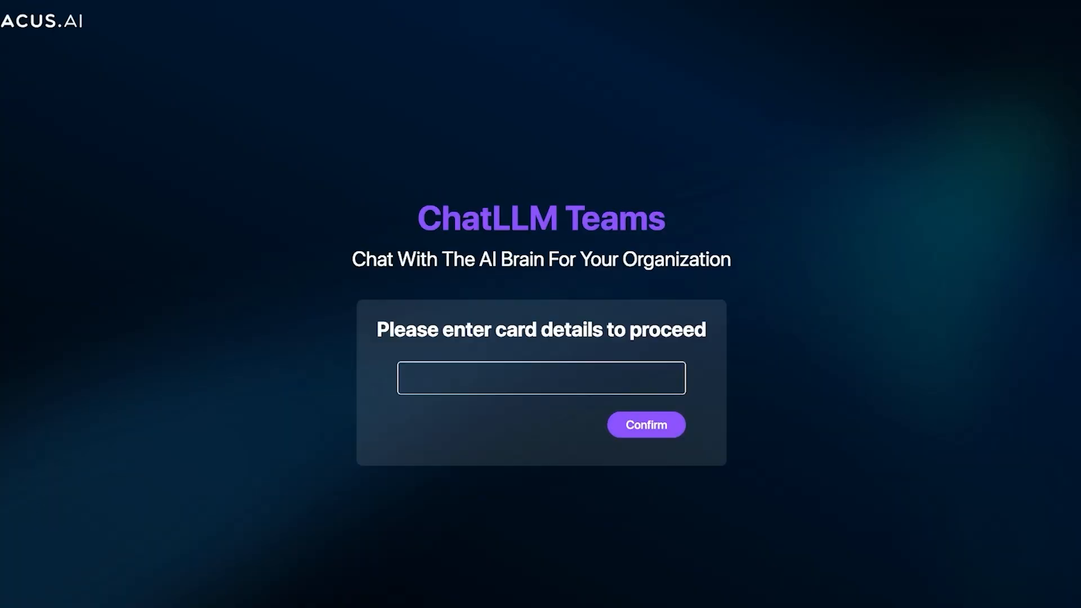
click(541, 378)
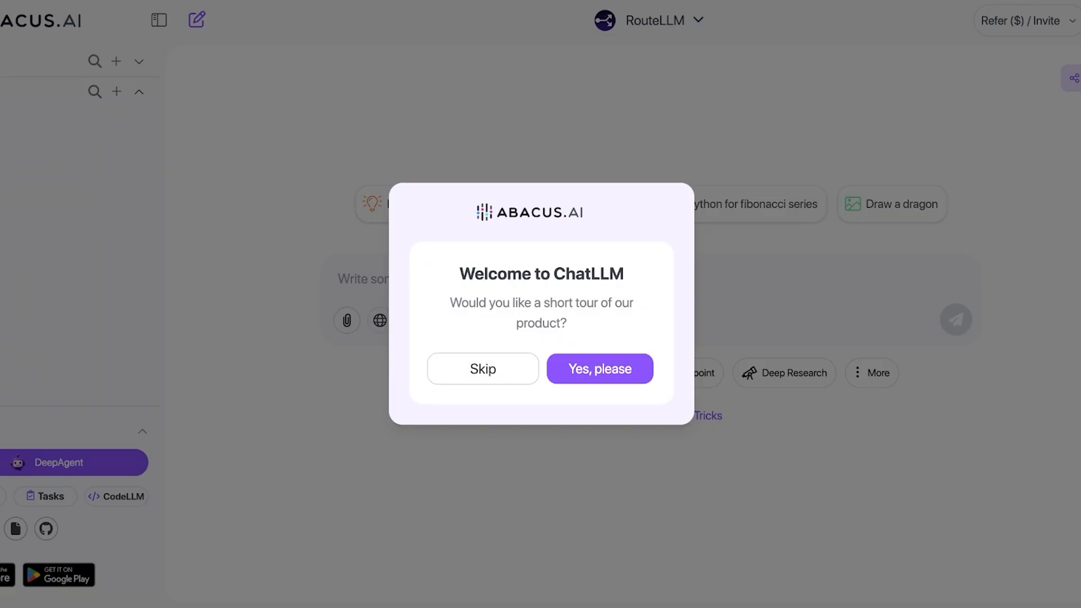
Skip the 'Welcome to ChatLLM' product tour, leaving the empty chat home
click(482, 368)
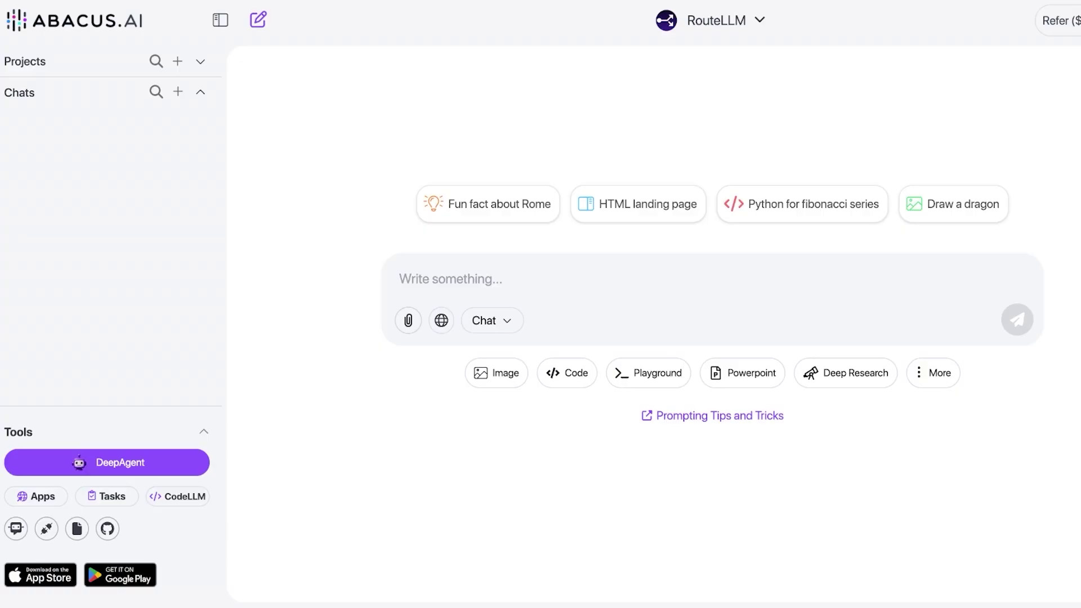
mouse_move(478, 373)
text(A movie shot of a w)
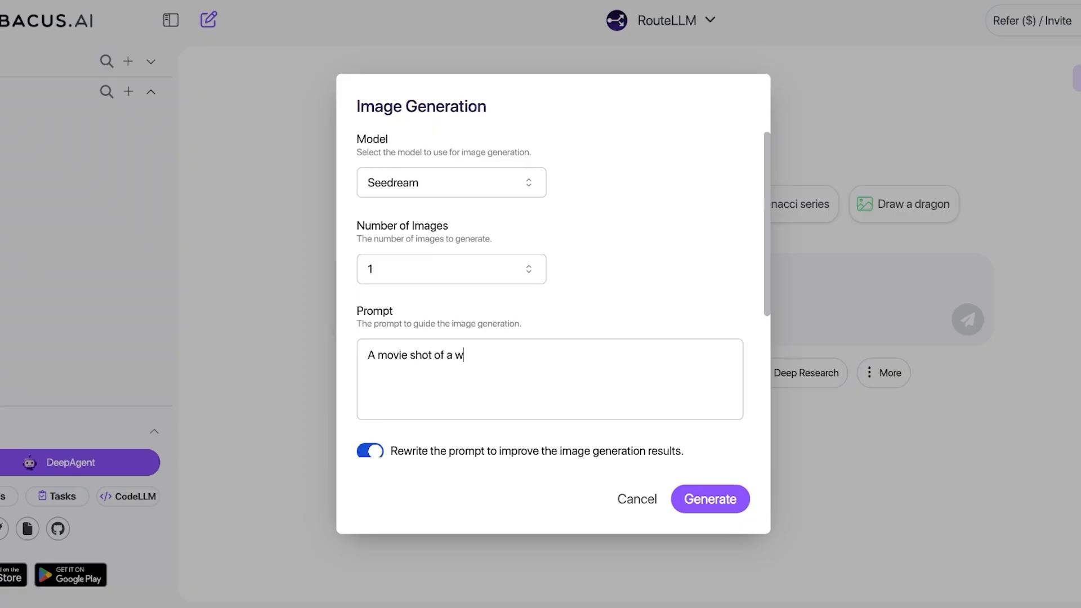
Write the prompt of a woman in medieval clothing in a castle ballroom, fix 'mideval', and choose 16:9 aspect ratio
text(oman in mide)
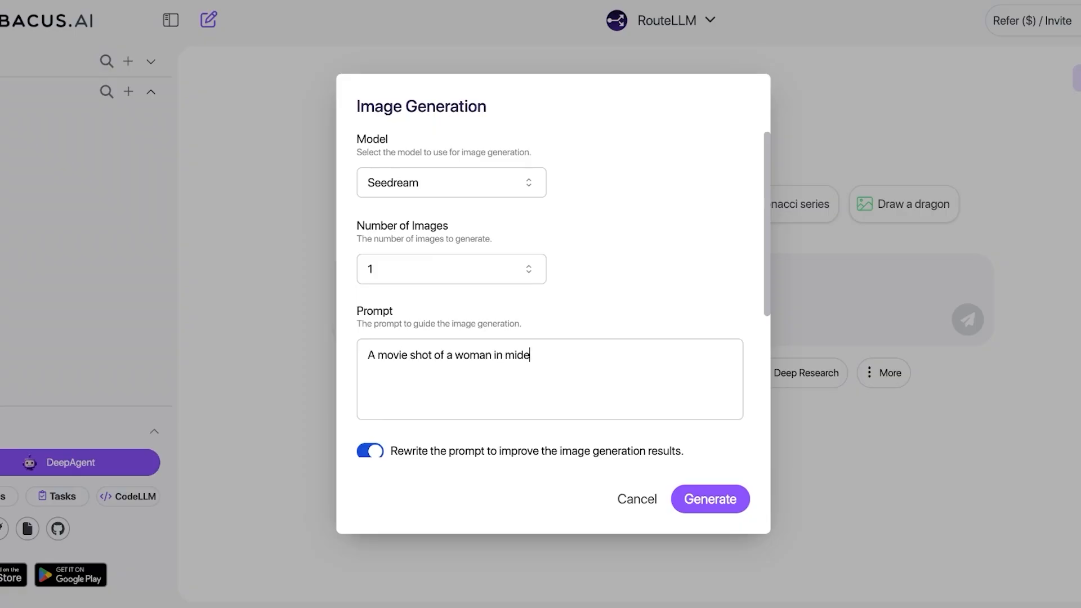
text(val clothing)
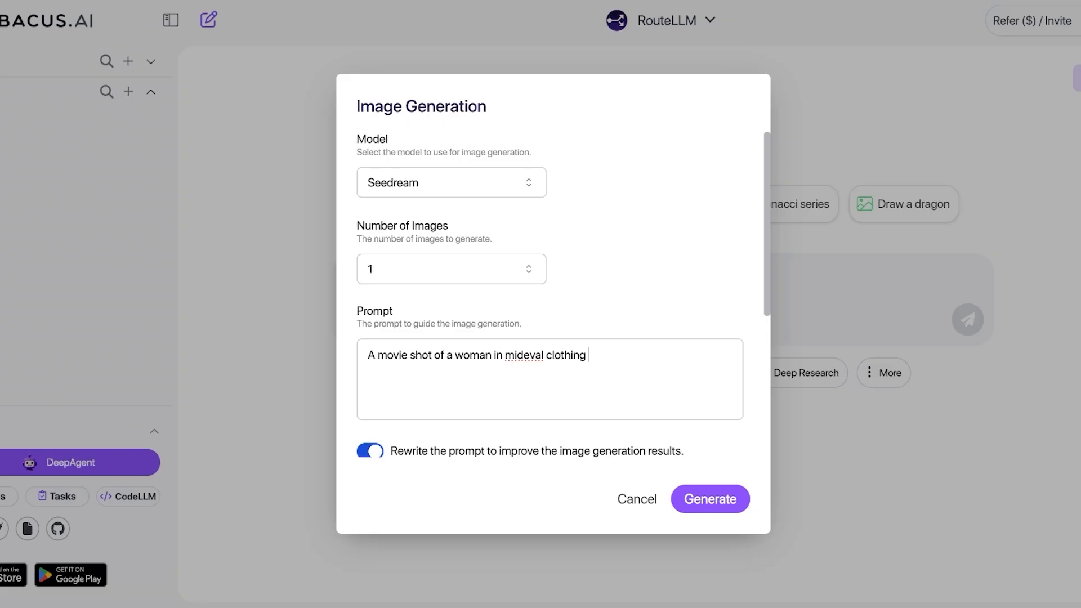
text(standing in a large castle ball rooom)
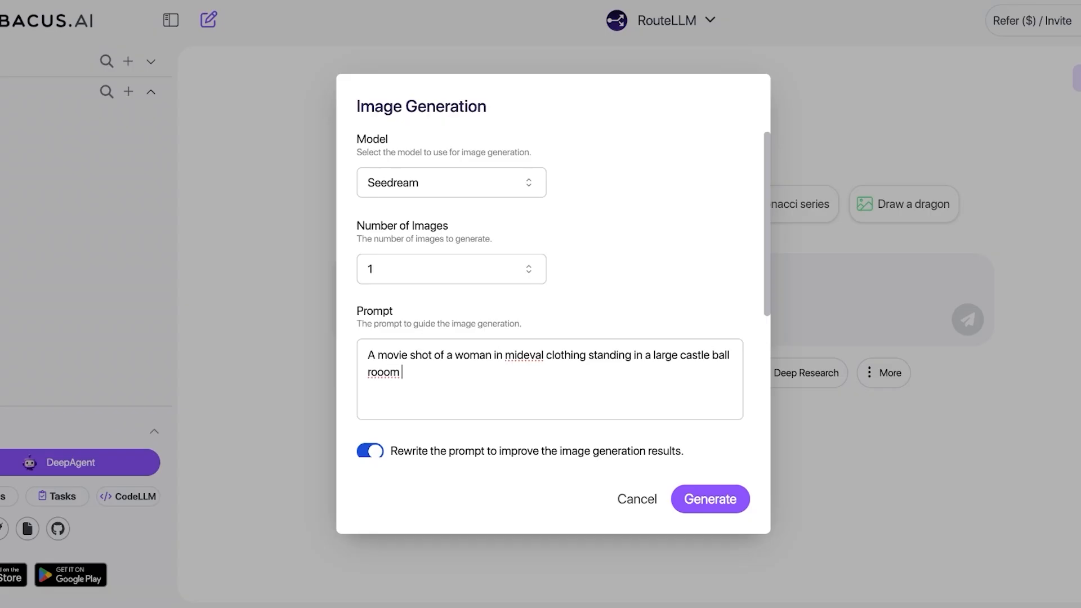
double_click(525, 355)
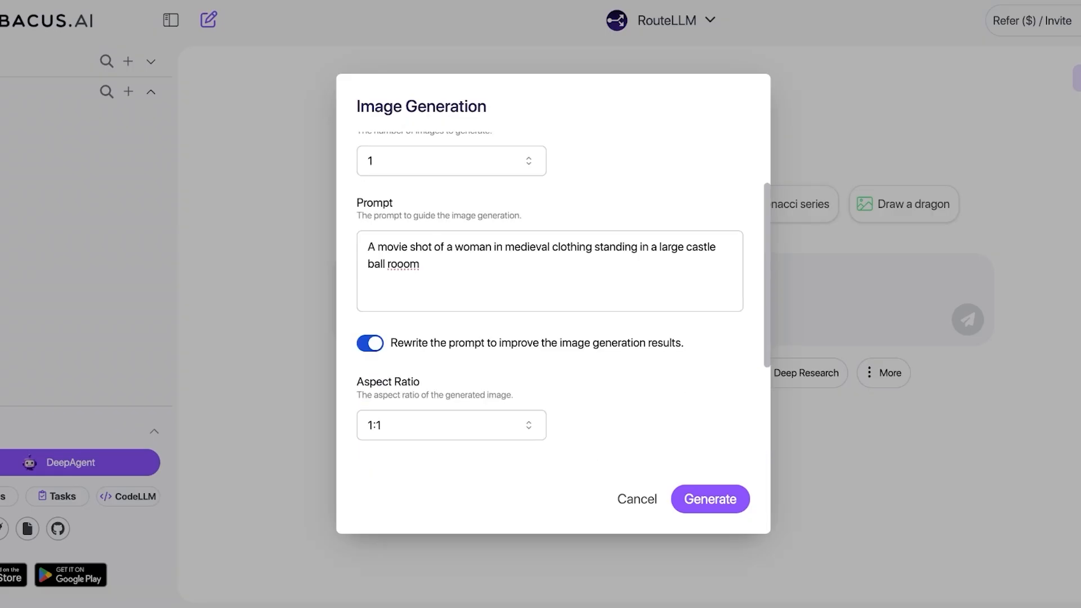
scroll(down, 3)
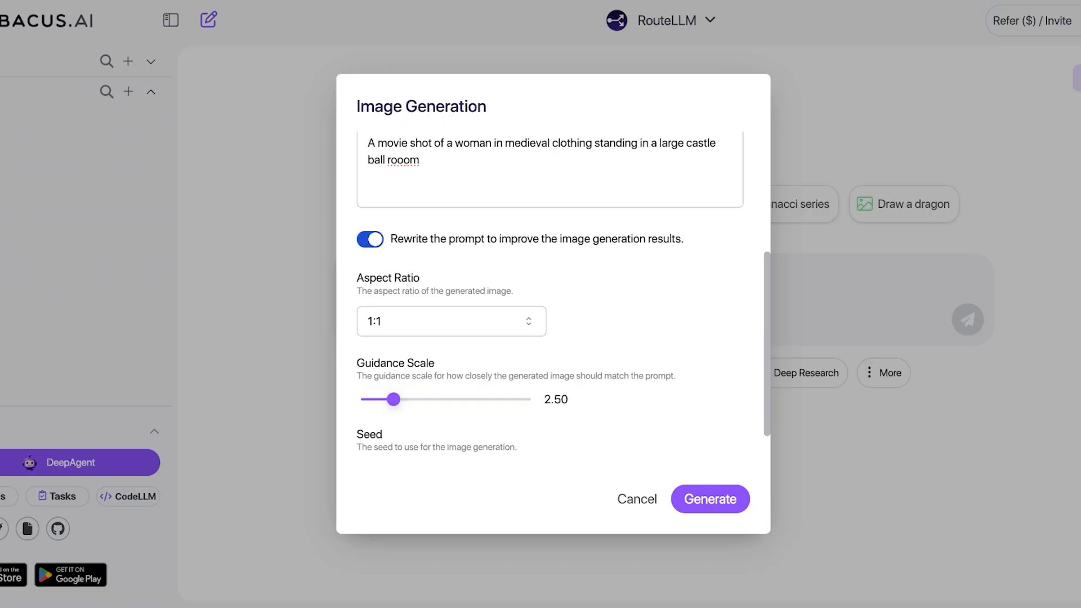
click(451, 321)
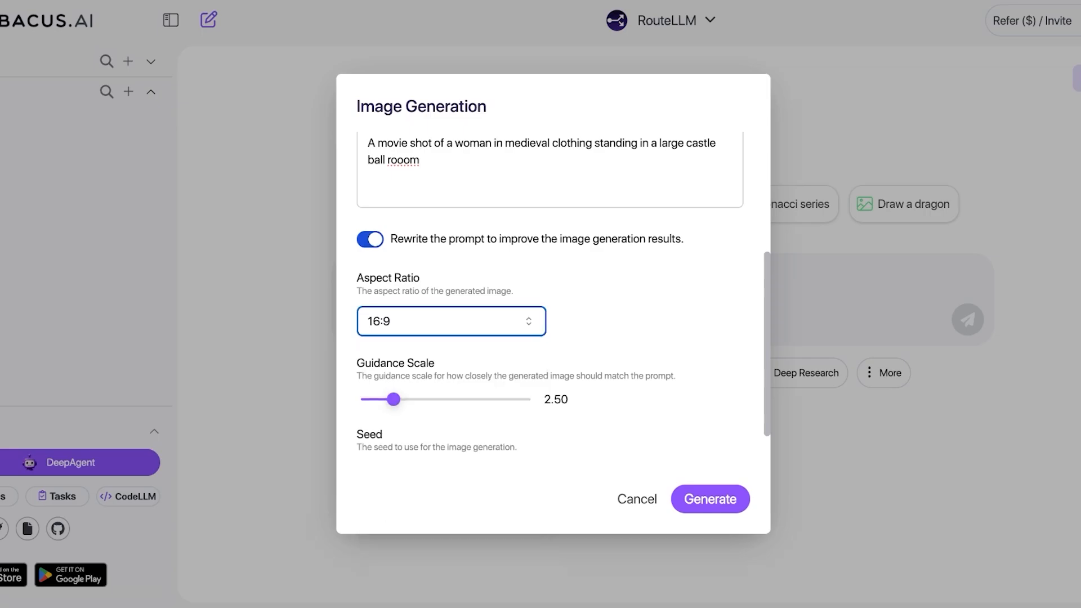
Adjust the Guidance Scale slider to 2.70 and move to the seed field
drag(394, 399, 384, 398)
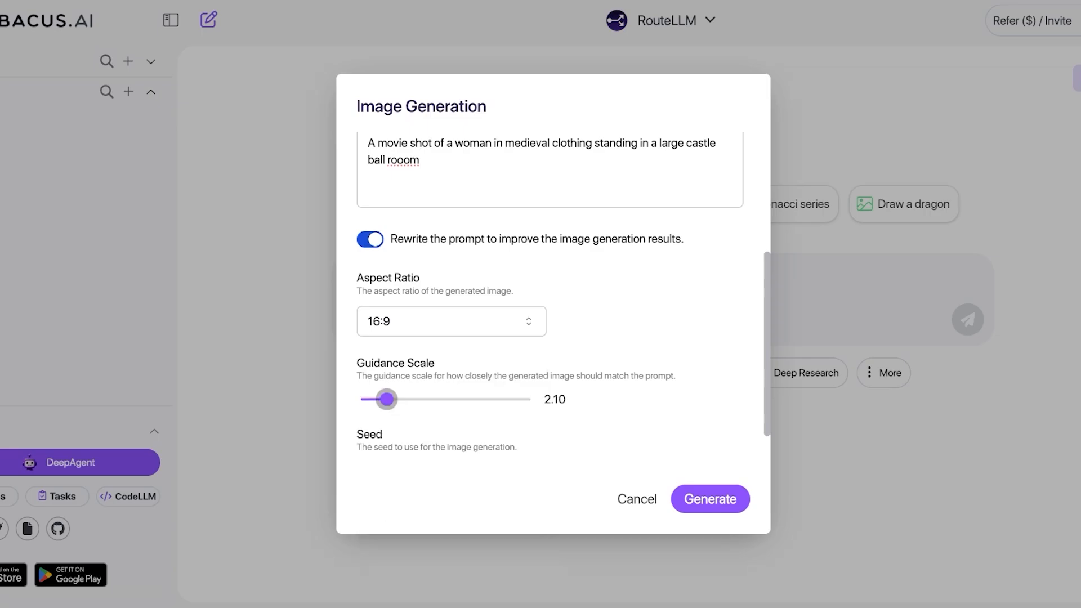
drag(385, 399, 383, 398)
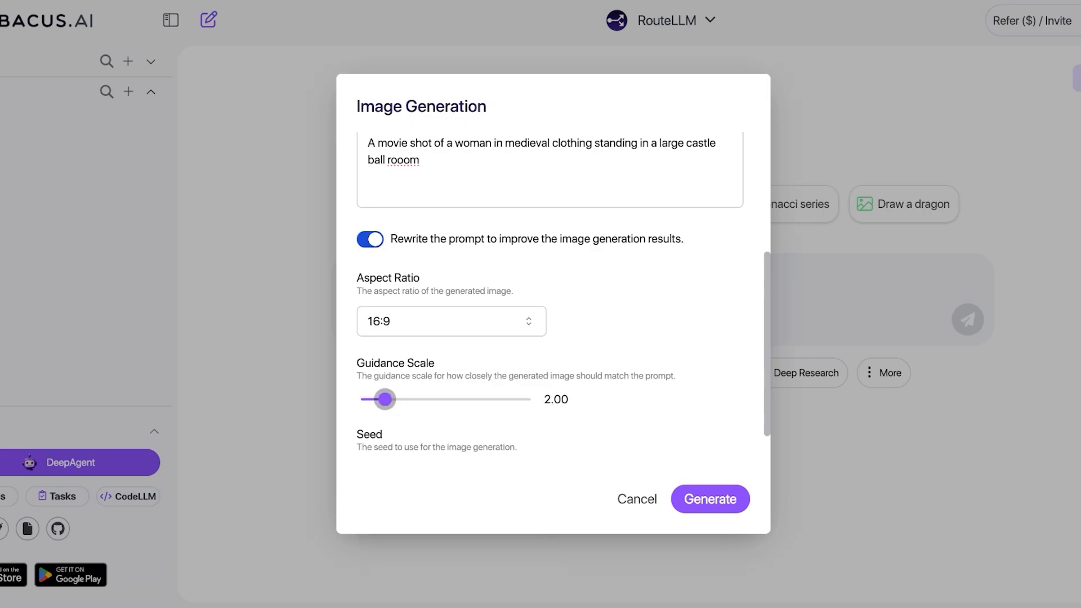
drag(383, 399, 392, 399)
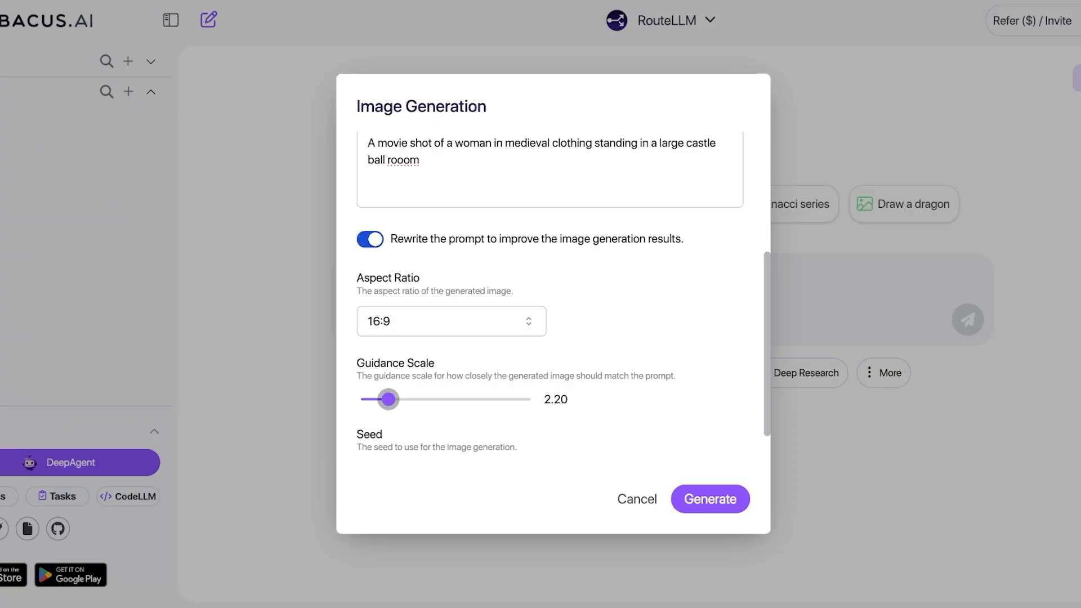
drag(387, 399, 403, 399)
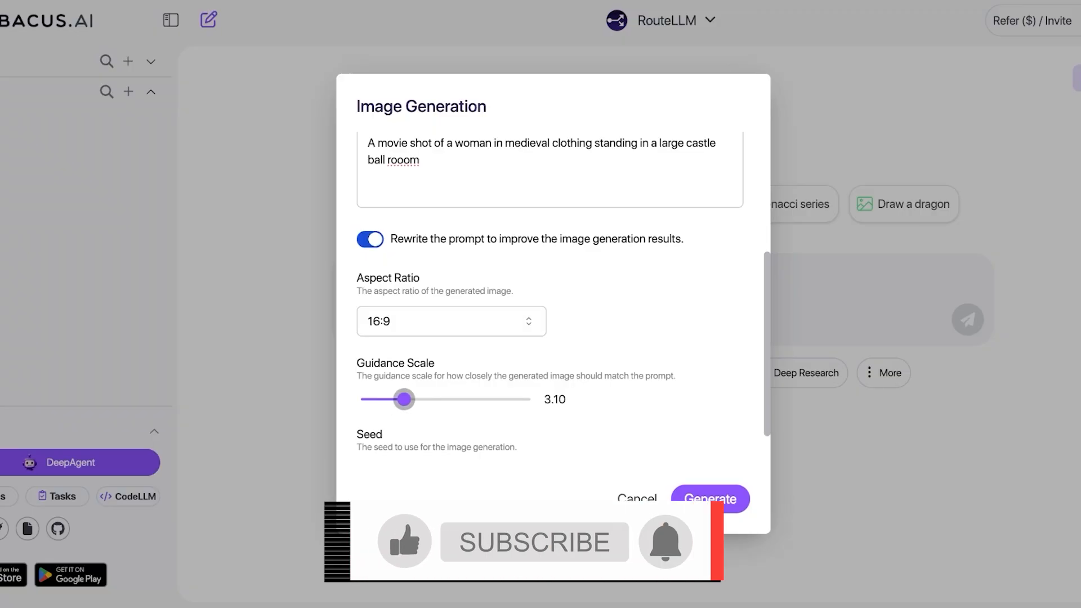
click(540, 541)
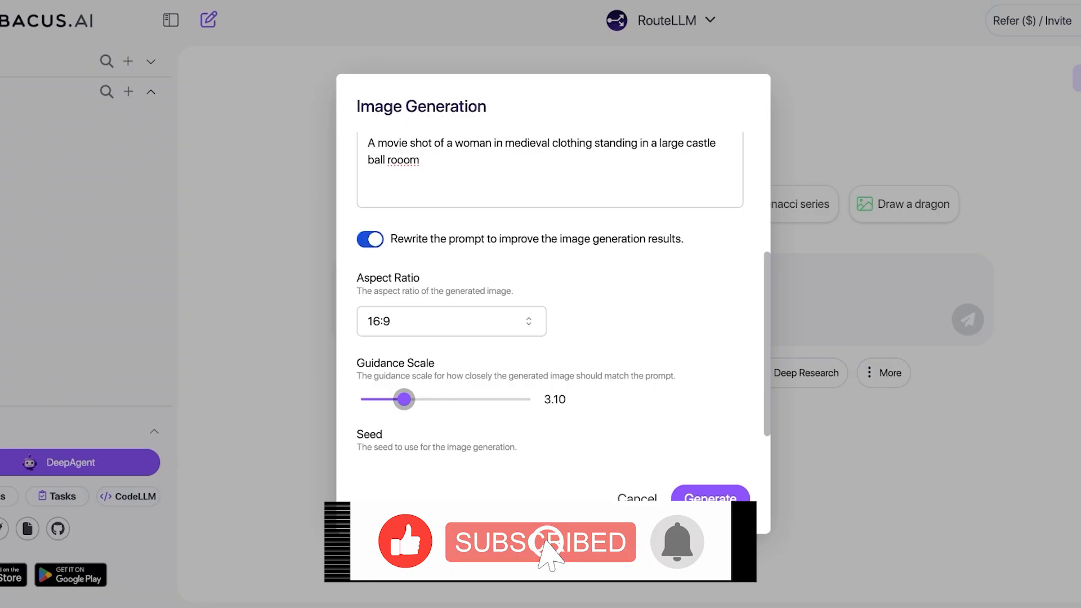
drag(404, 399, 388, 399)
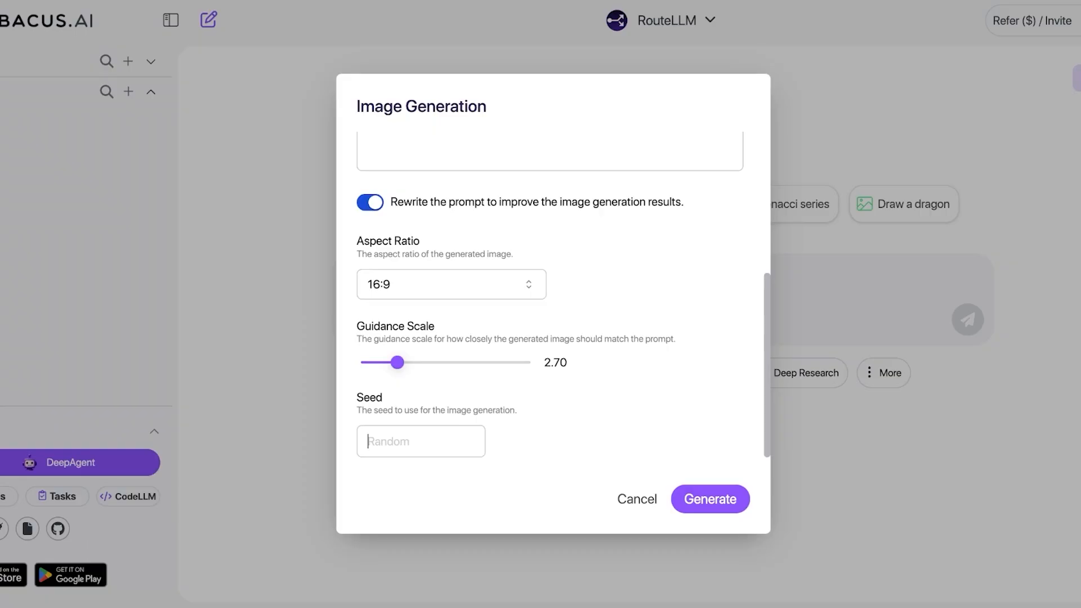
click(636, 499)
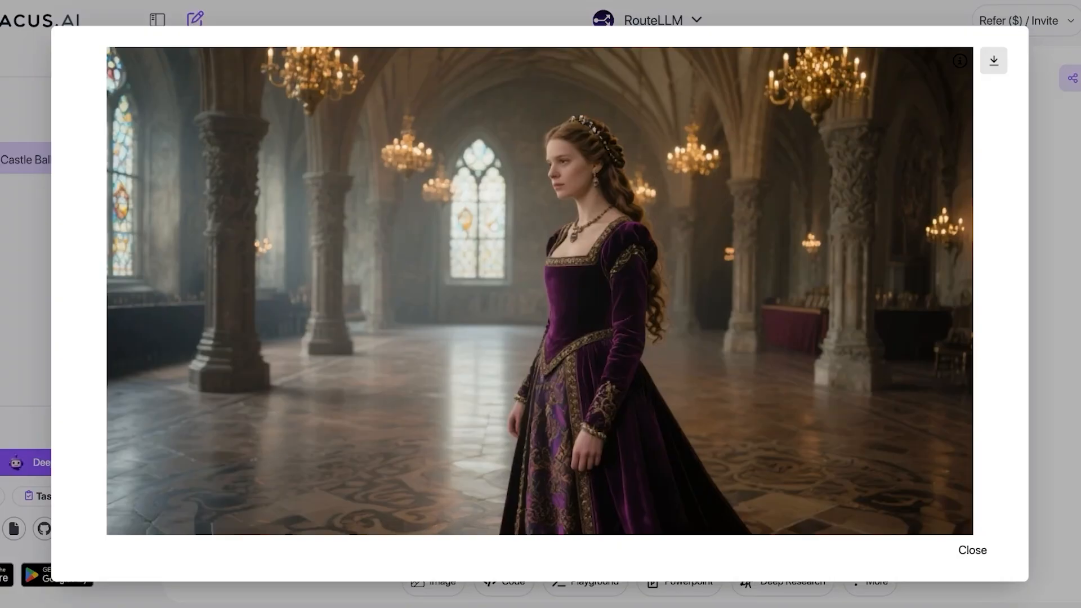
Close the enlarged castle ballroom image lightbox
click(973, 550)
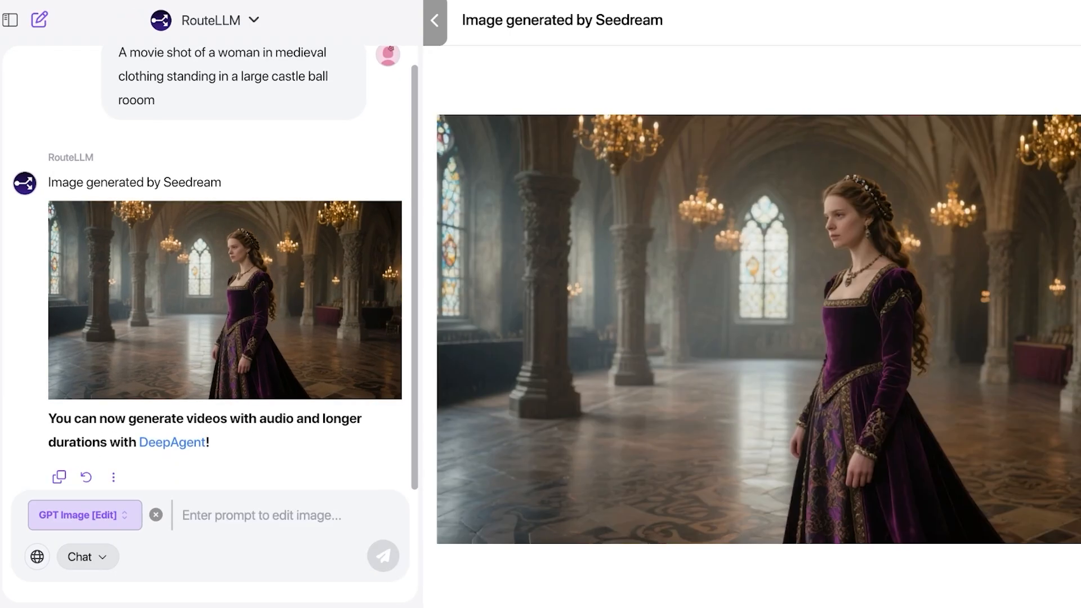
Send the image edit request 'add people in the background' for the ballroom image
text(add people i)
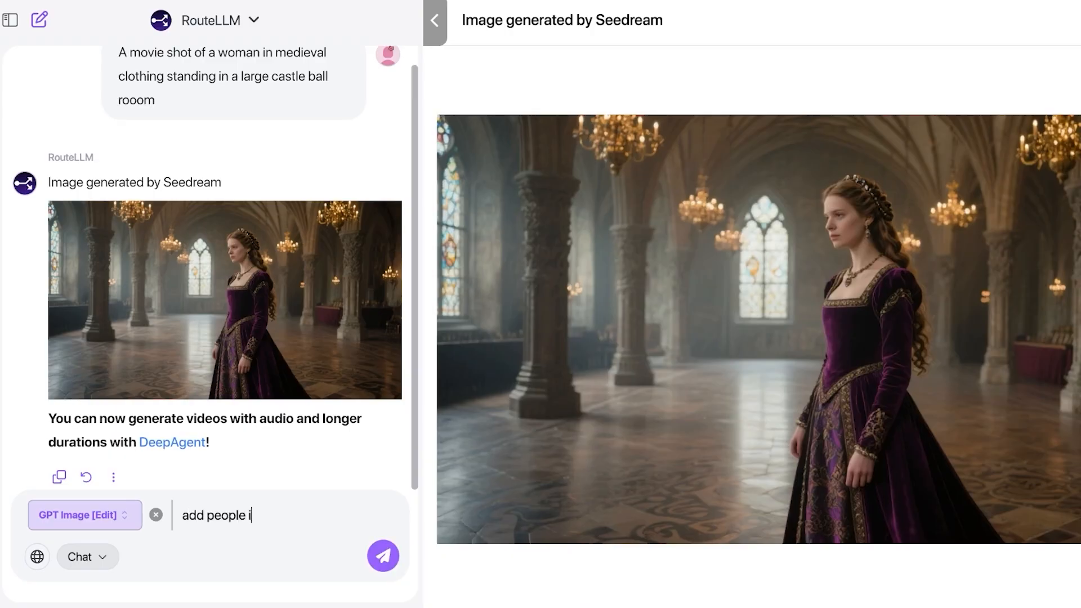
click(383, 557)
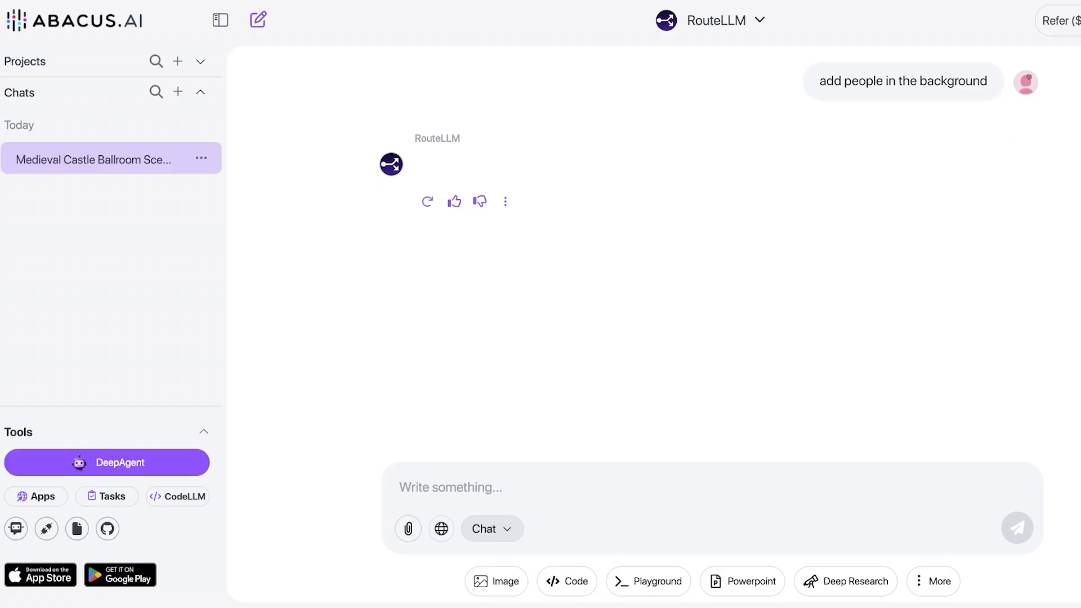
Start a new PowerPoint chat and send a request for a presentation on the latest luxury fashion trends
click(742, 597)
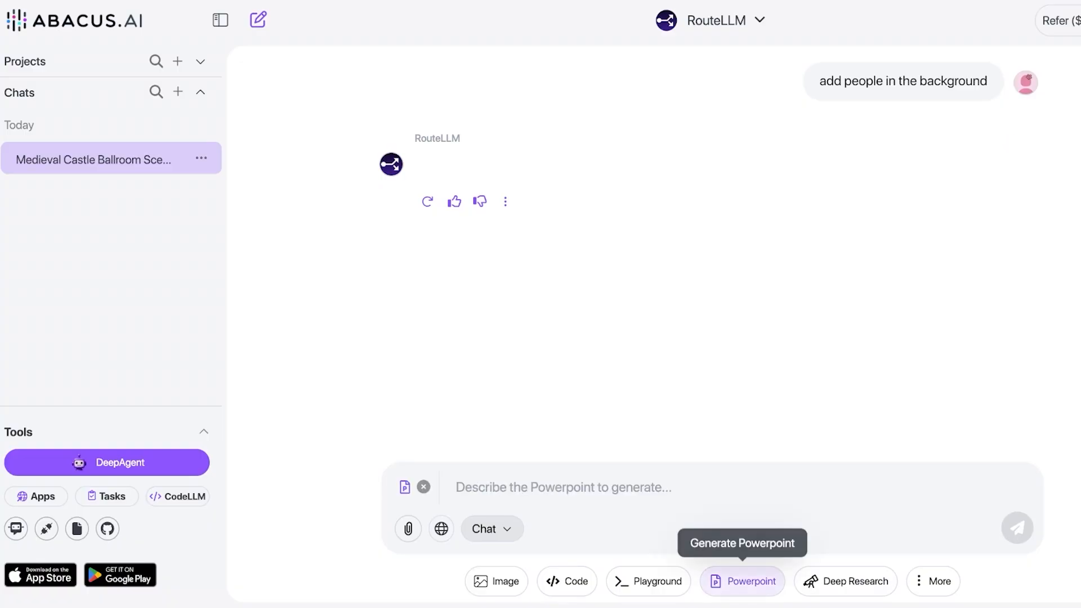
click(744, 597)
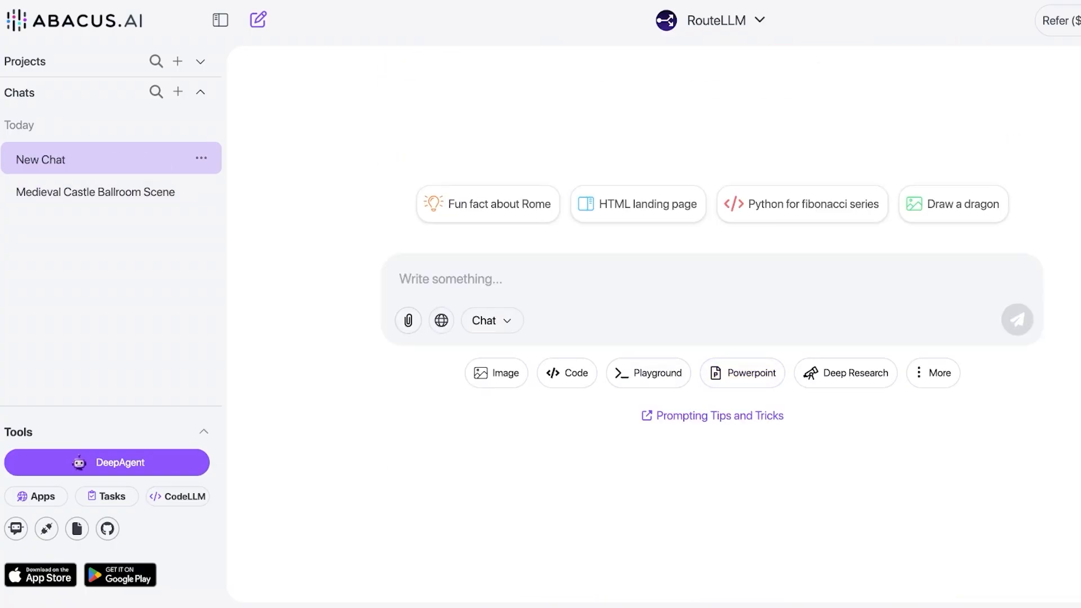
click(742, 372)
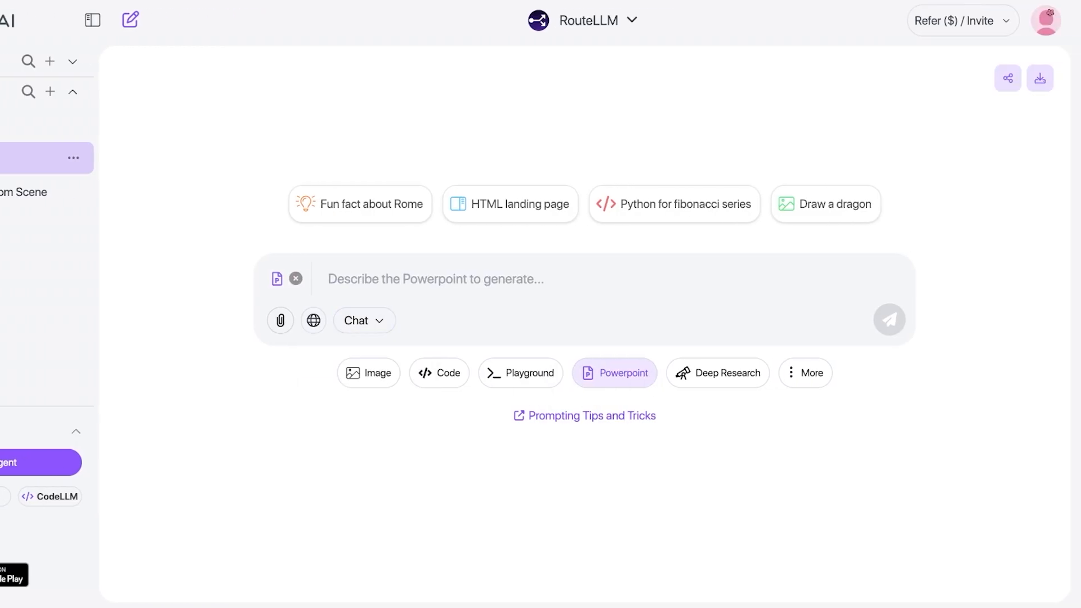
text(f)
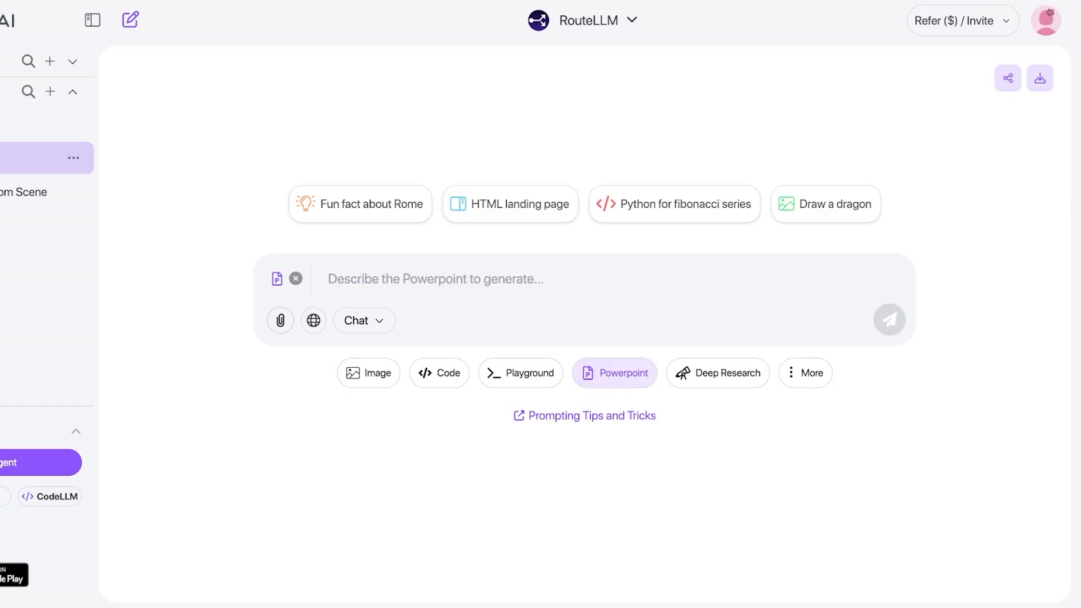
click(890, 320)
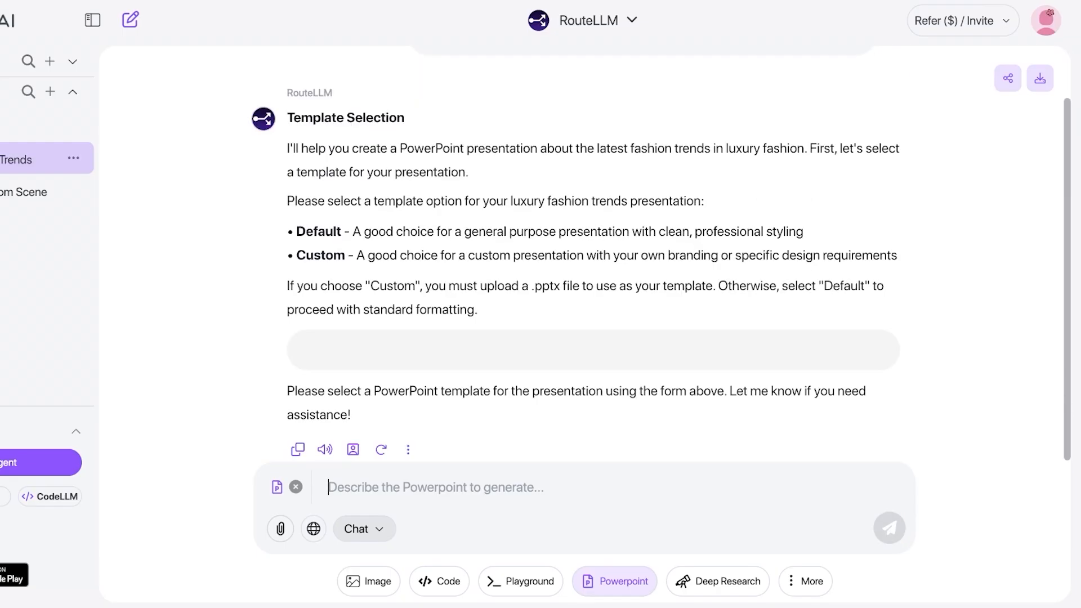
Submit the Default presentation template, view the DeepAgent redirect reply, and start a fresh blank chat
click(795, 119)
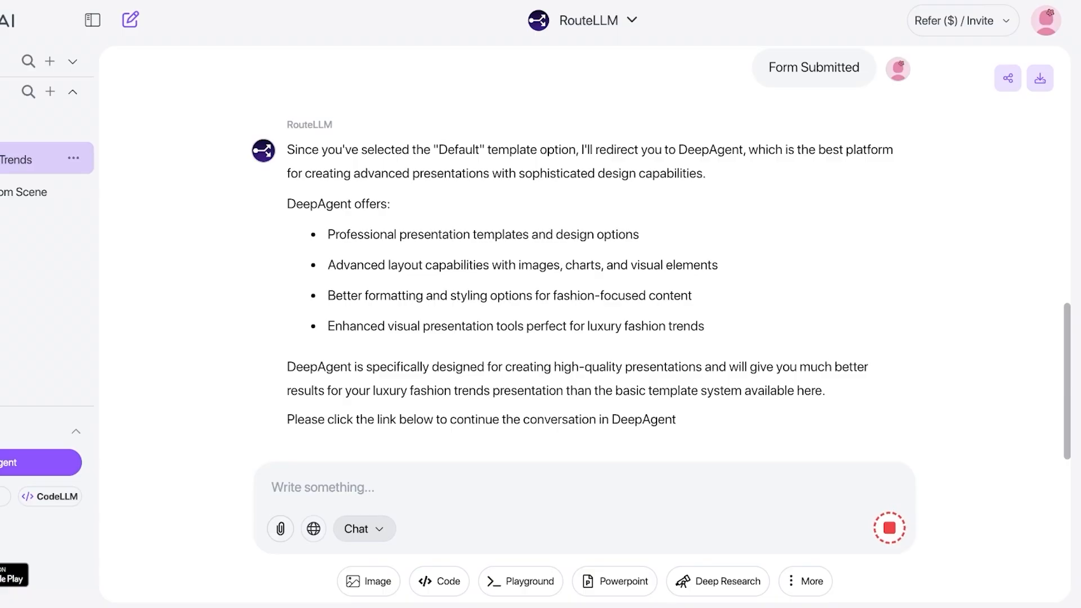
click(614, 581)
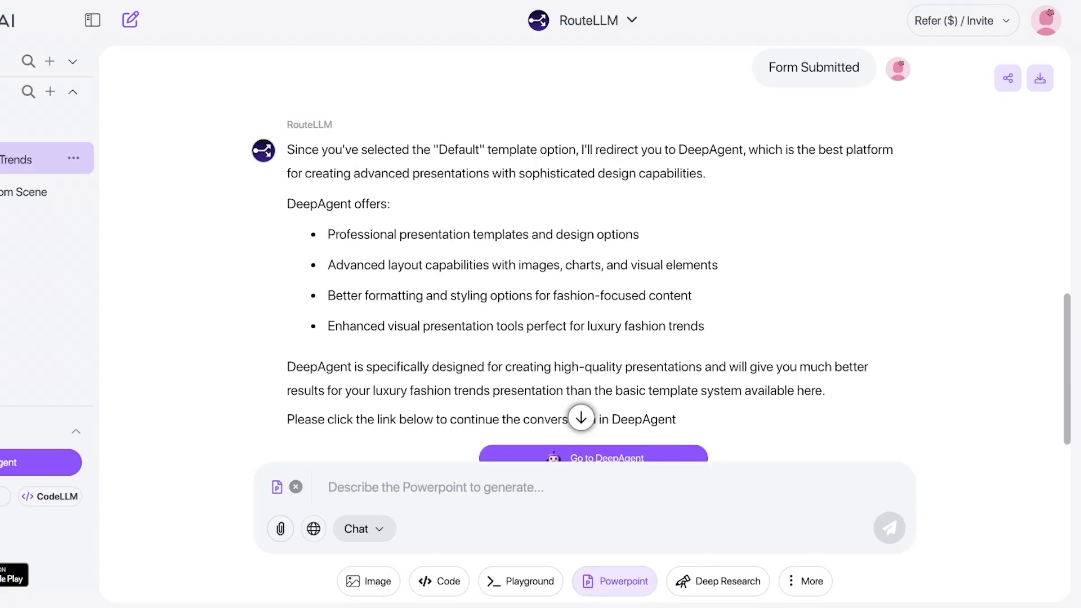
scroll(down, 3)
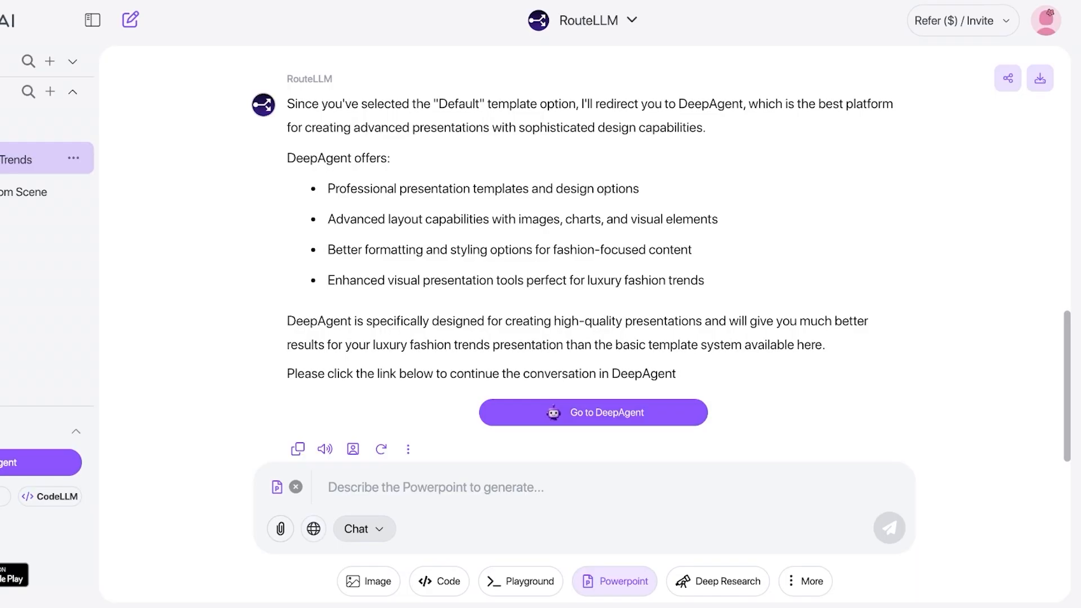
click(49, 92)
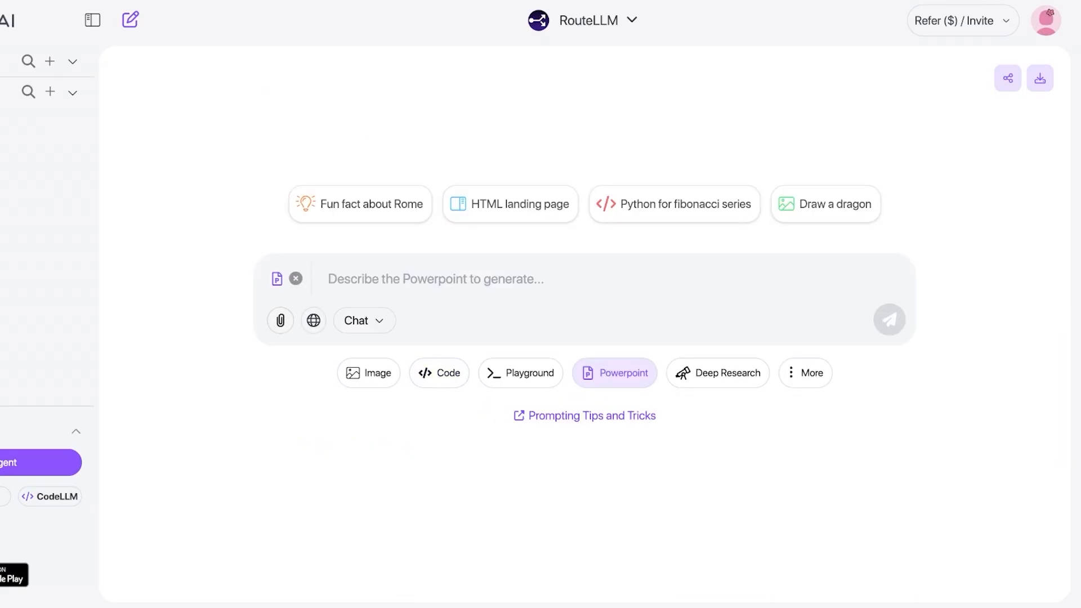
Cycle through Code, Playground and More generation modes, settling on Code mode
click(439, 373)
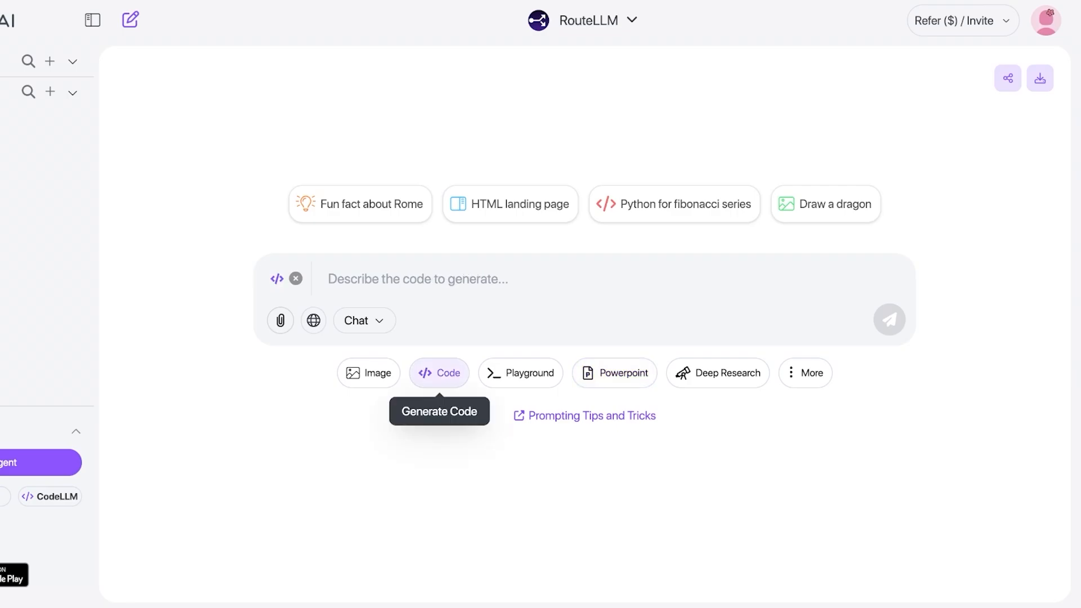
click(520, 373)
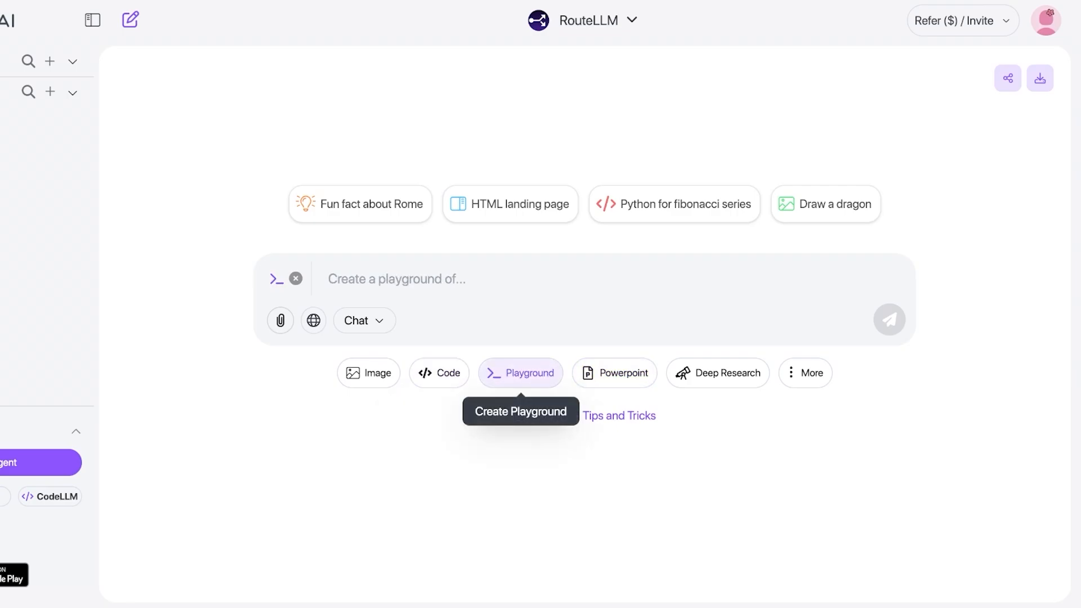
click(718, 373)
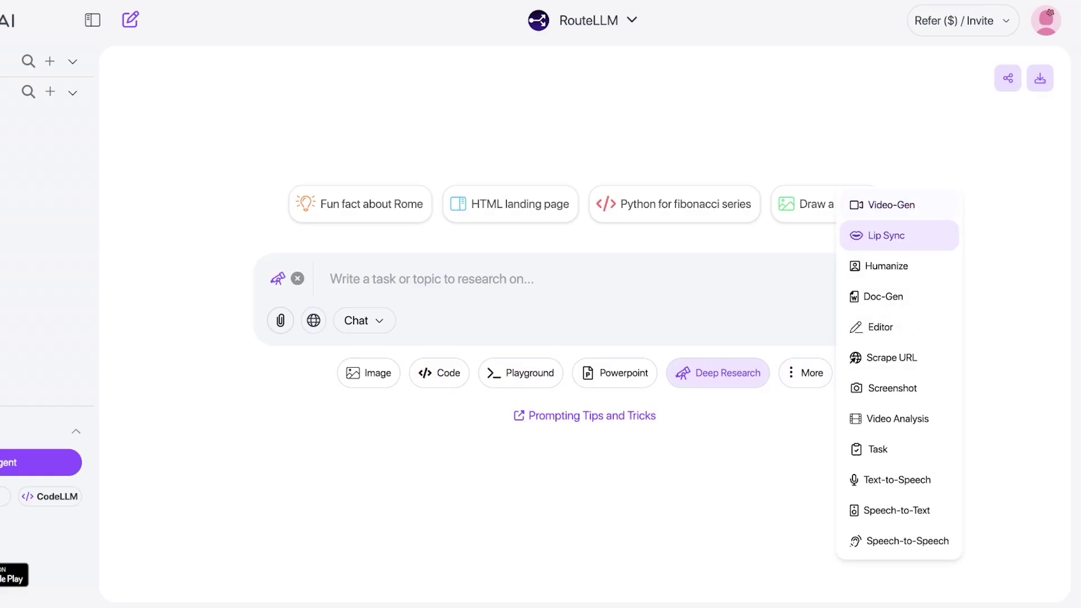
mouse_move(884, 297)
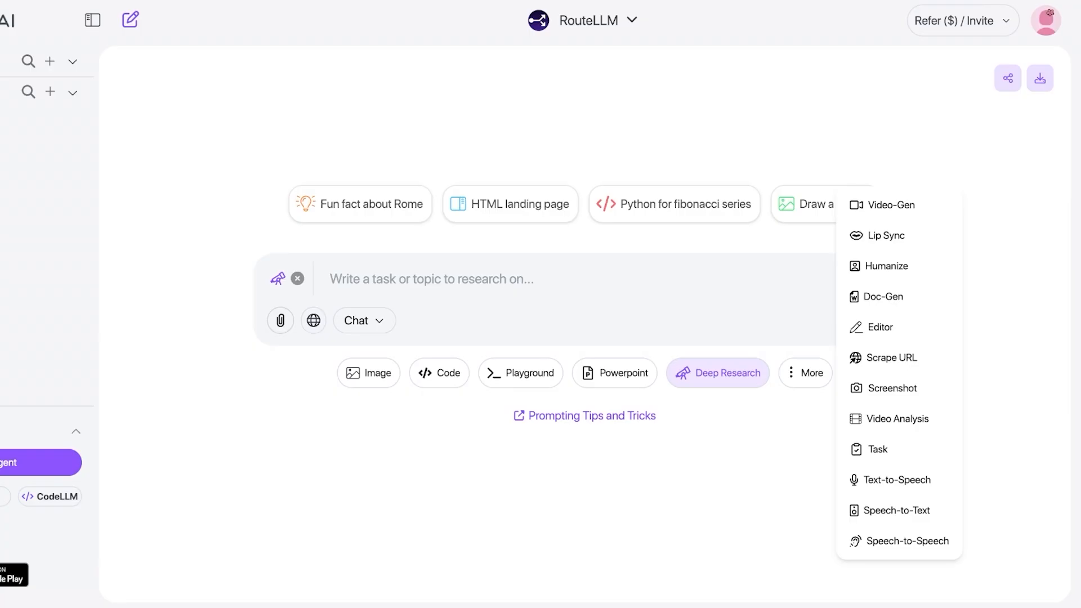
click(439, 372)
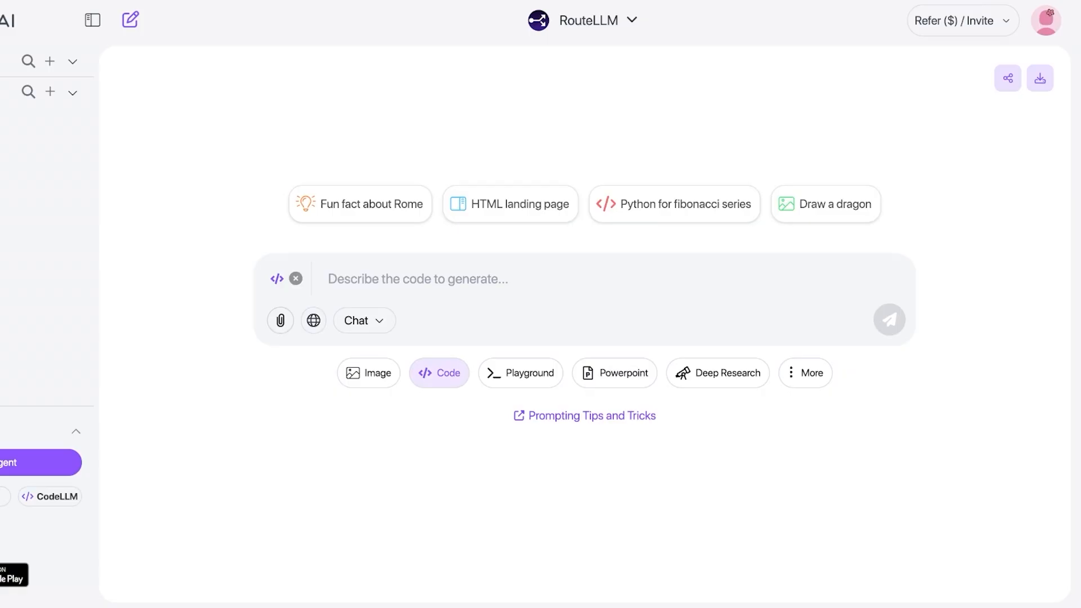
Generate the suggested HTML landing page, review its code, and switch the chat to Deep Research mode
click(510, 204)
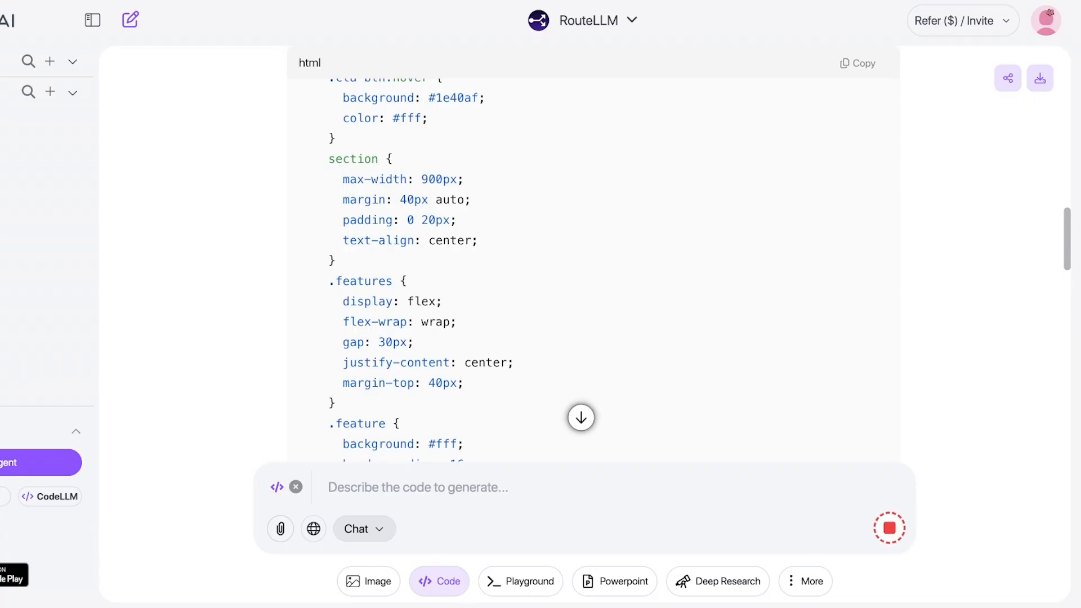
scroll(down, 3)
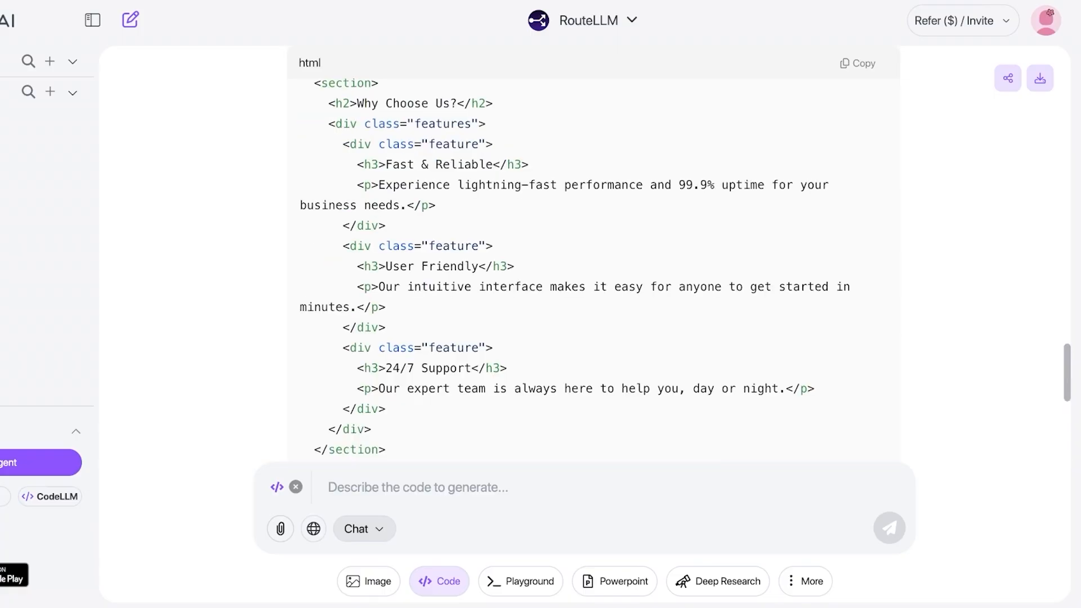
click(718, 581)
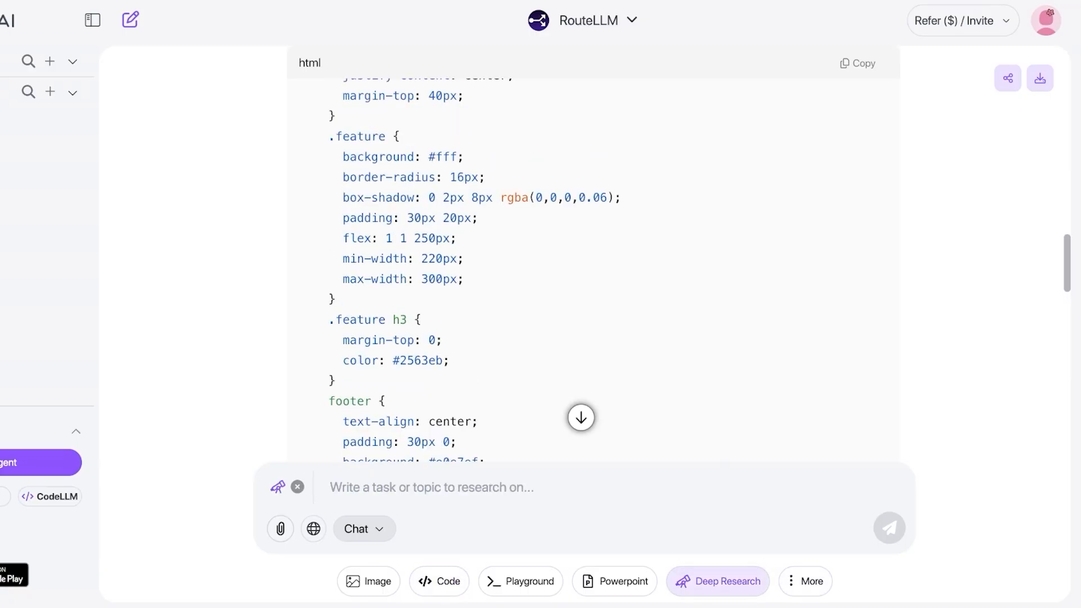
scroll(down, 3)
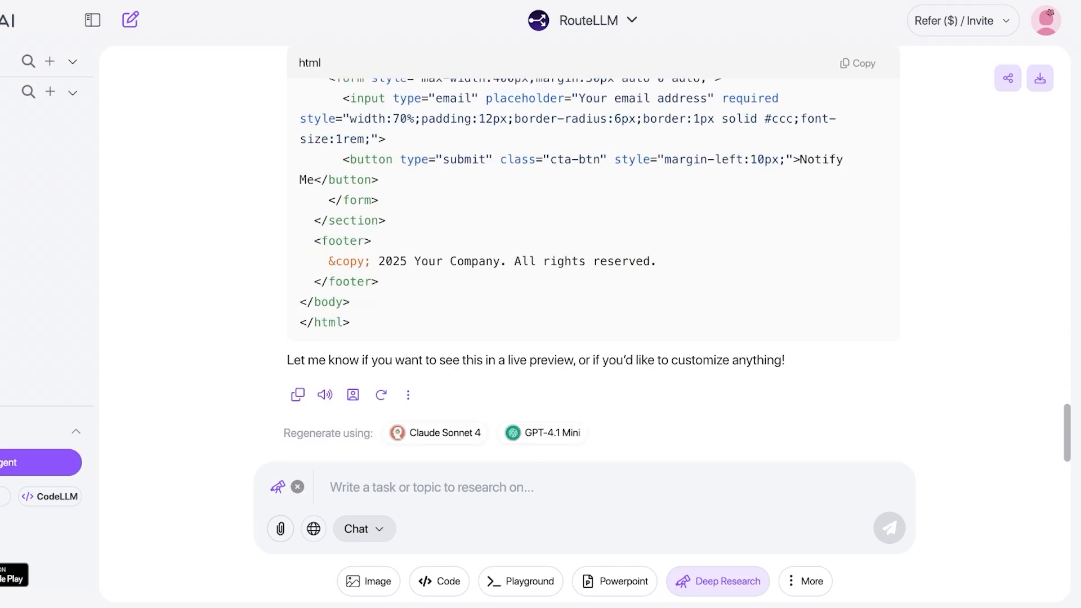
Start a fresh blank chat in deep research mode with an empty task box
click(129, 18)
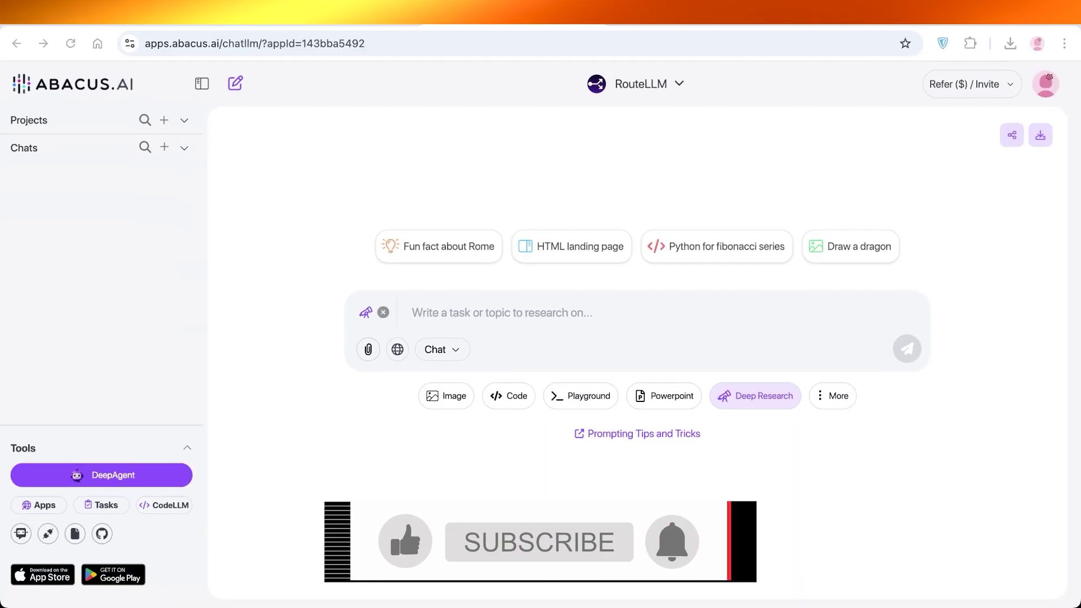
click(540, 542)
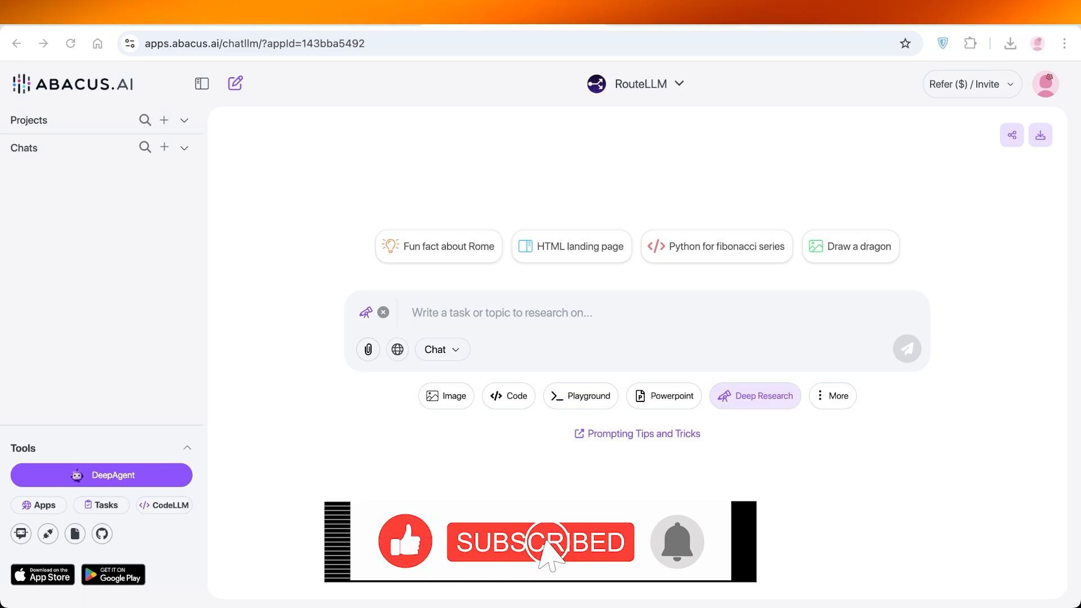